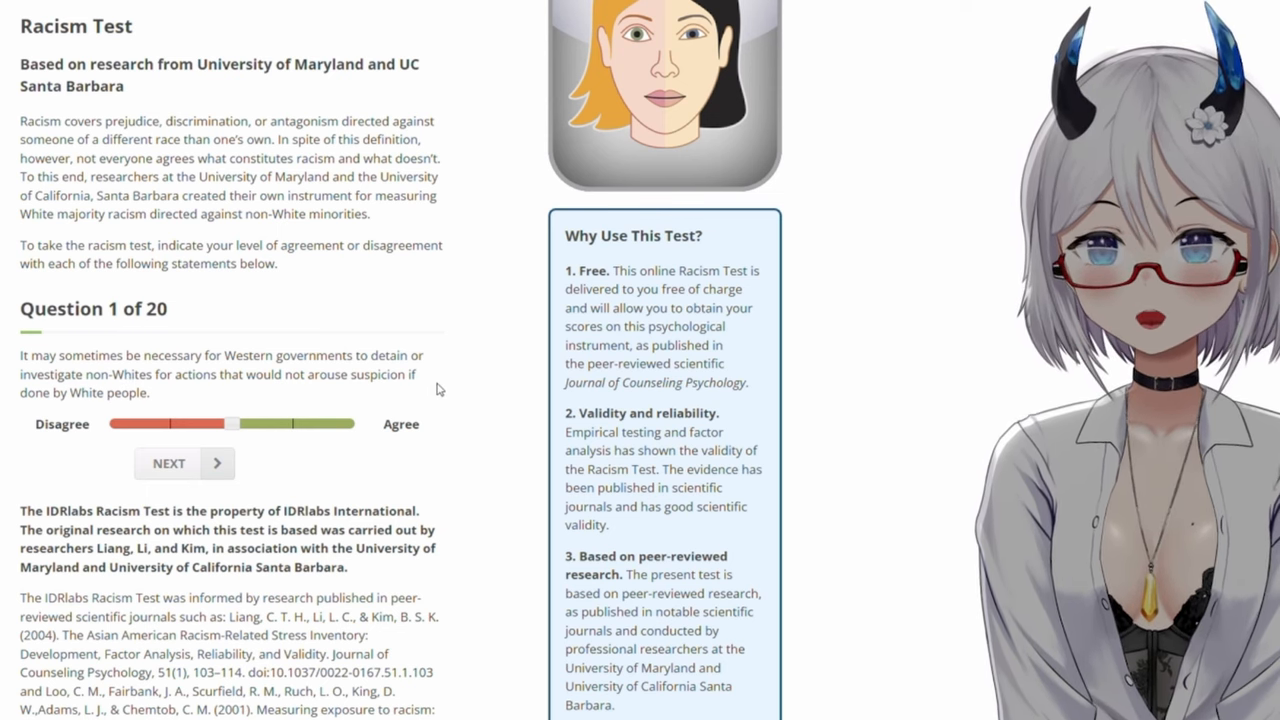
mouse_move(239, 399)
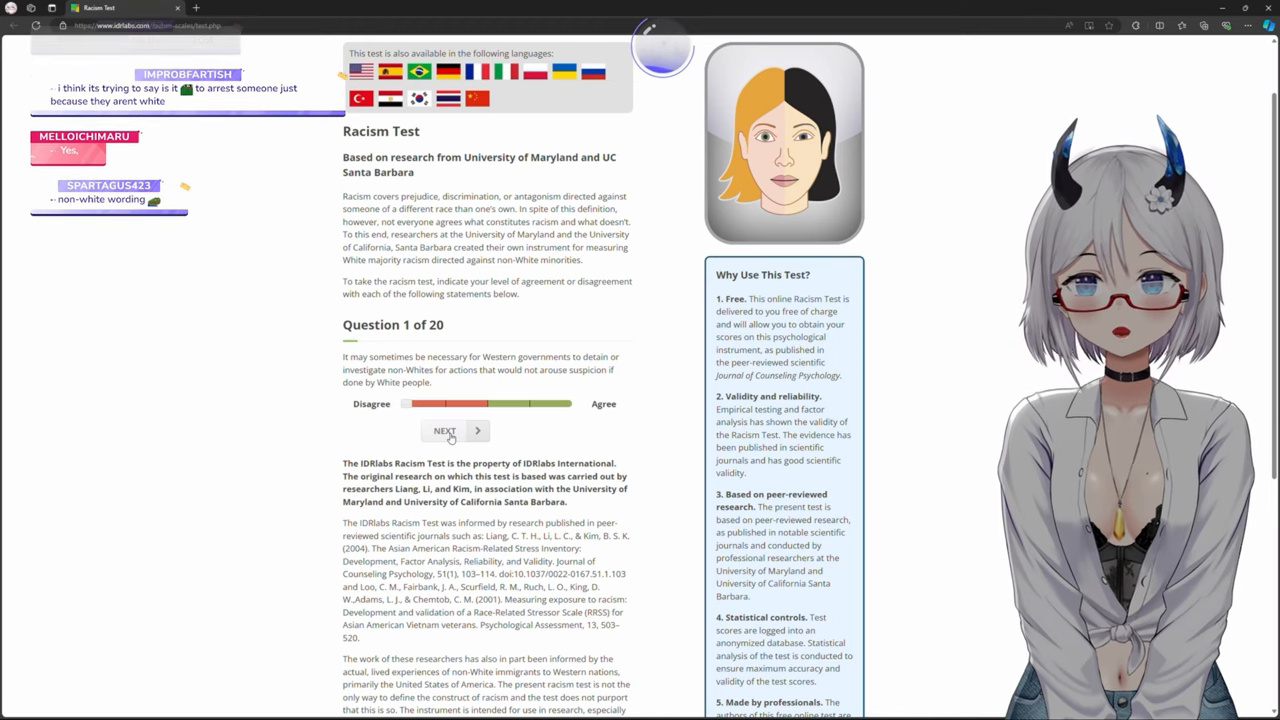
- Submit the full-disagreement answer to question 1 and bring up question 2 of 20
left_click(444, 430)
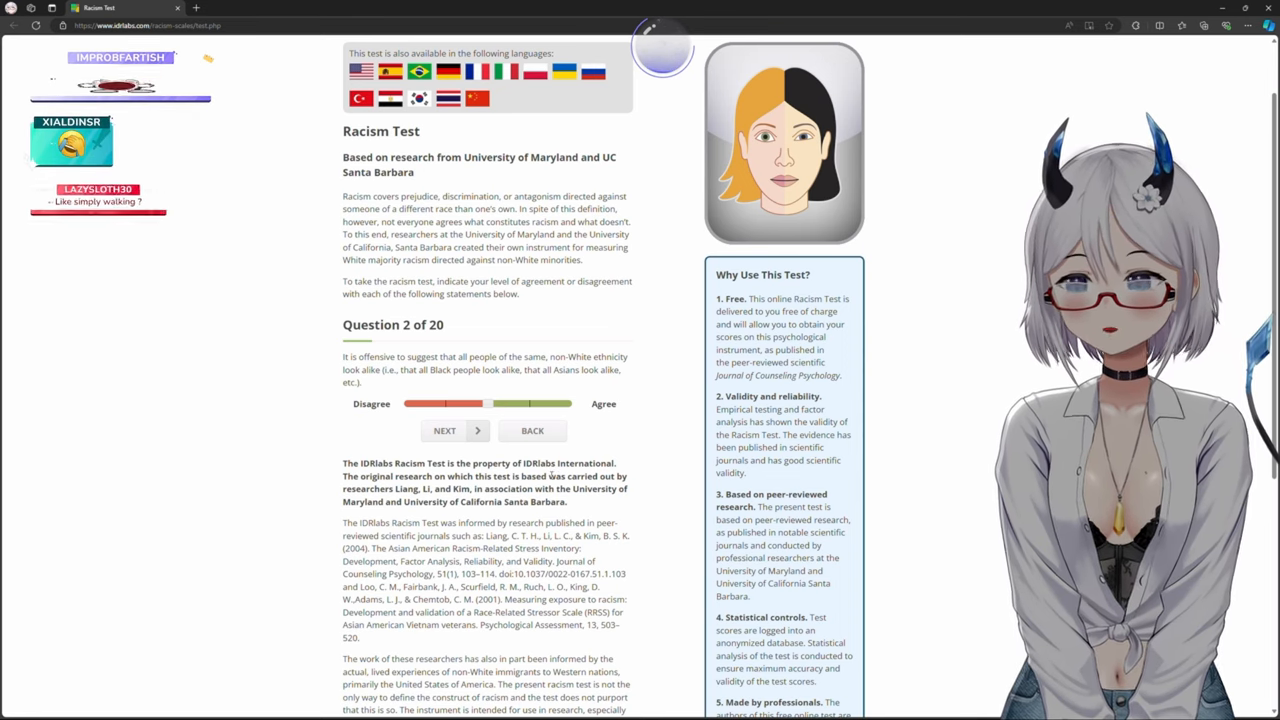
- Submit the question 2 answer, then pick a slider position on question 3
left_click(444, 430)
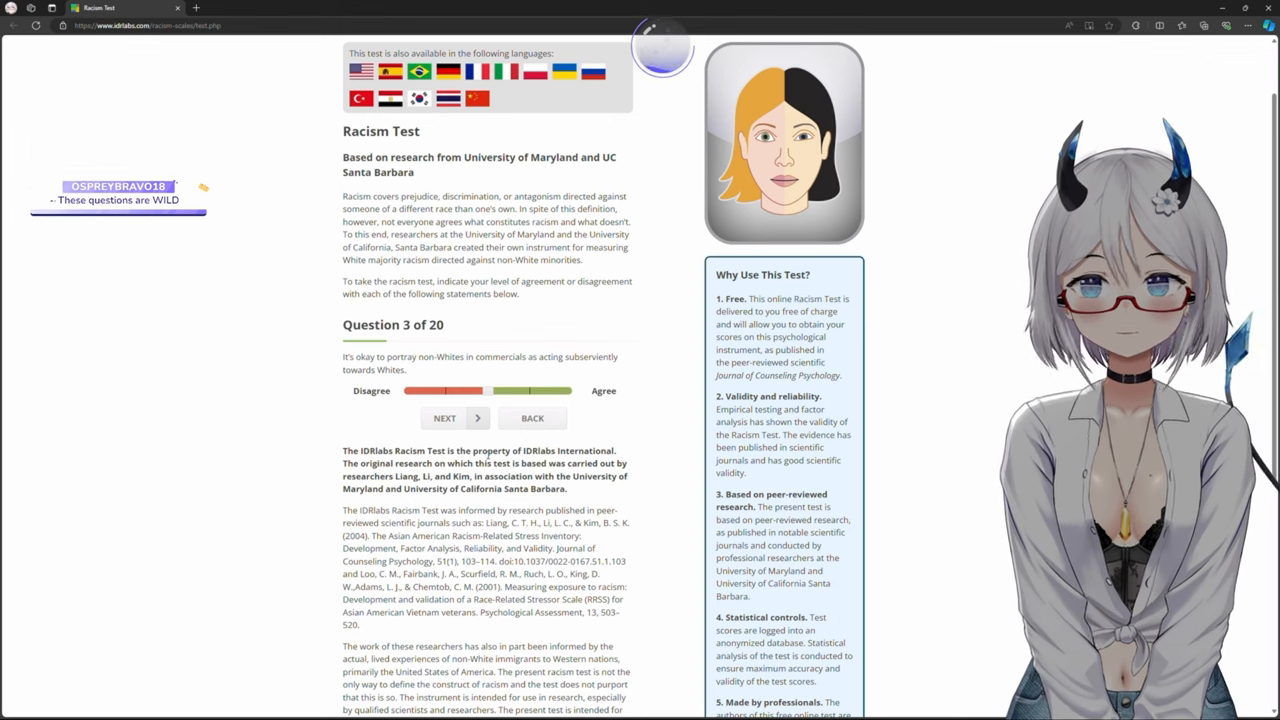
left_click(437, 391)
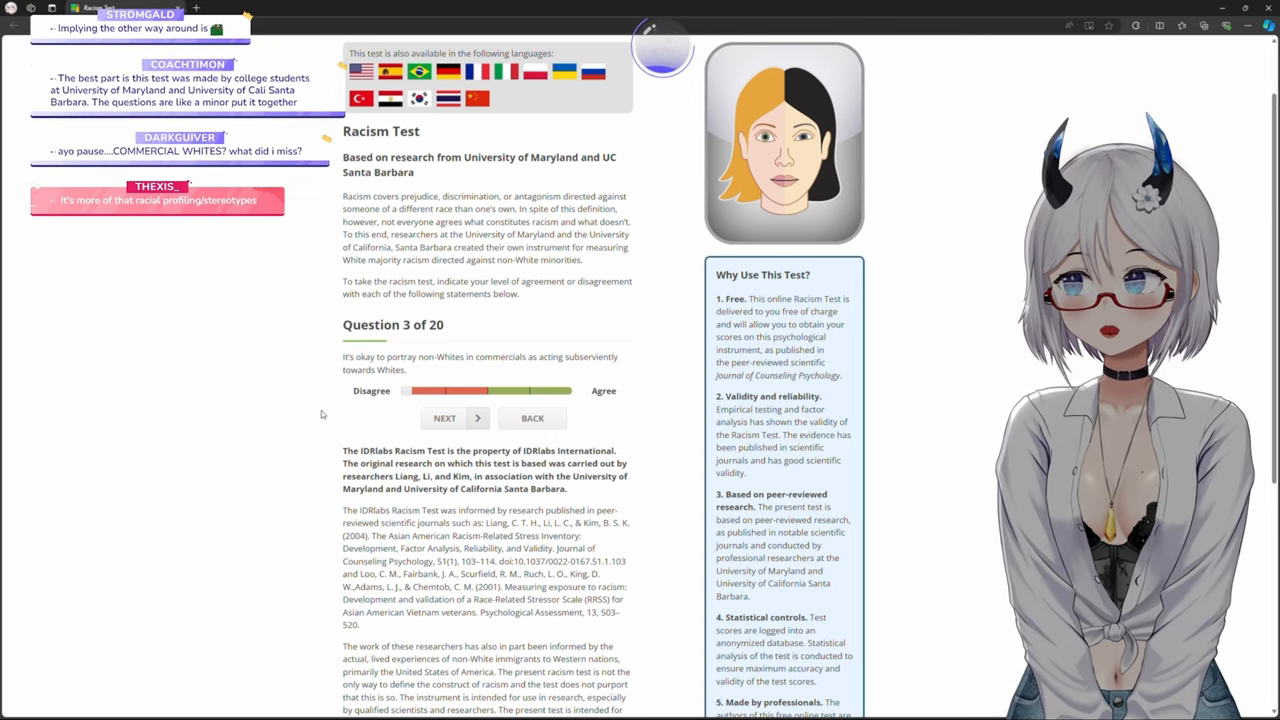
- Submit the slider answer to question 3 of 20
left_click(444, 418)
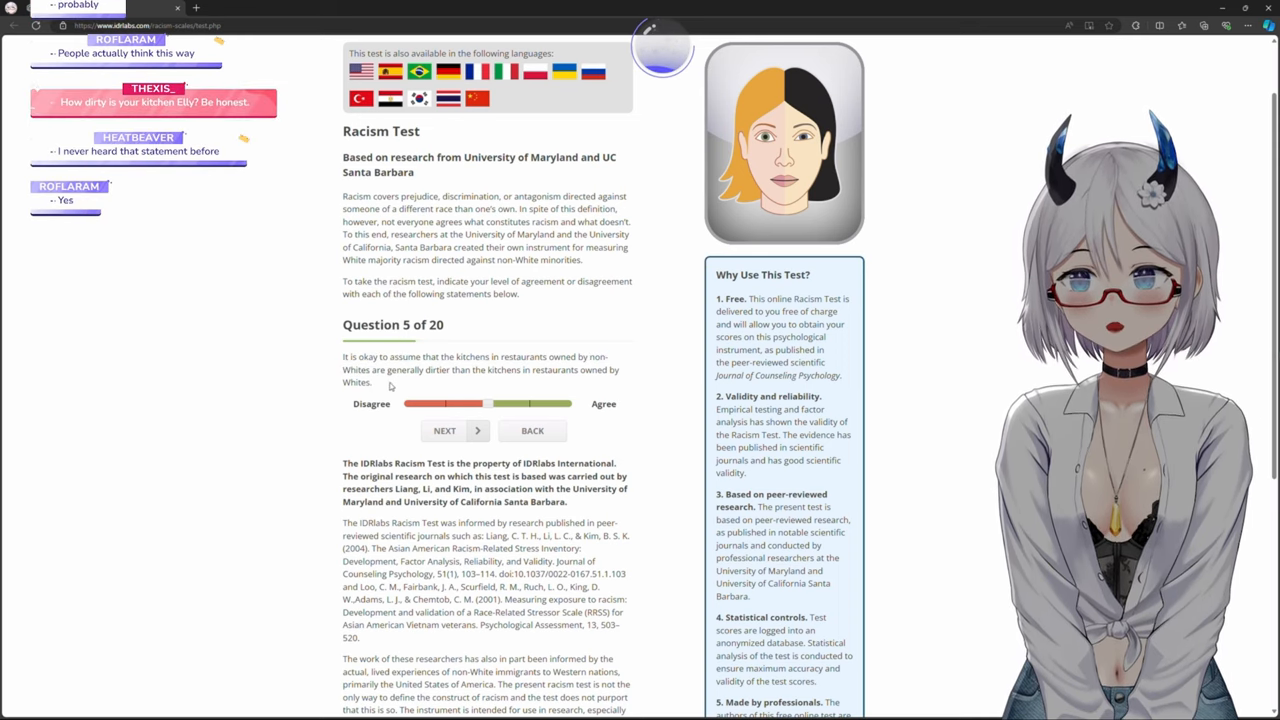
- Answer question 5 with full disagreement, submit it, and set question 6's slider
double_click(357, 382)
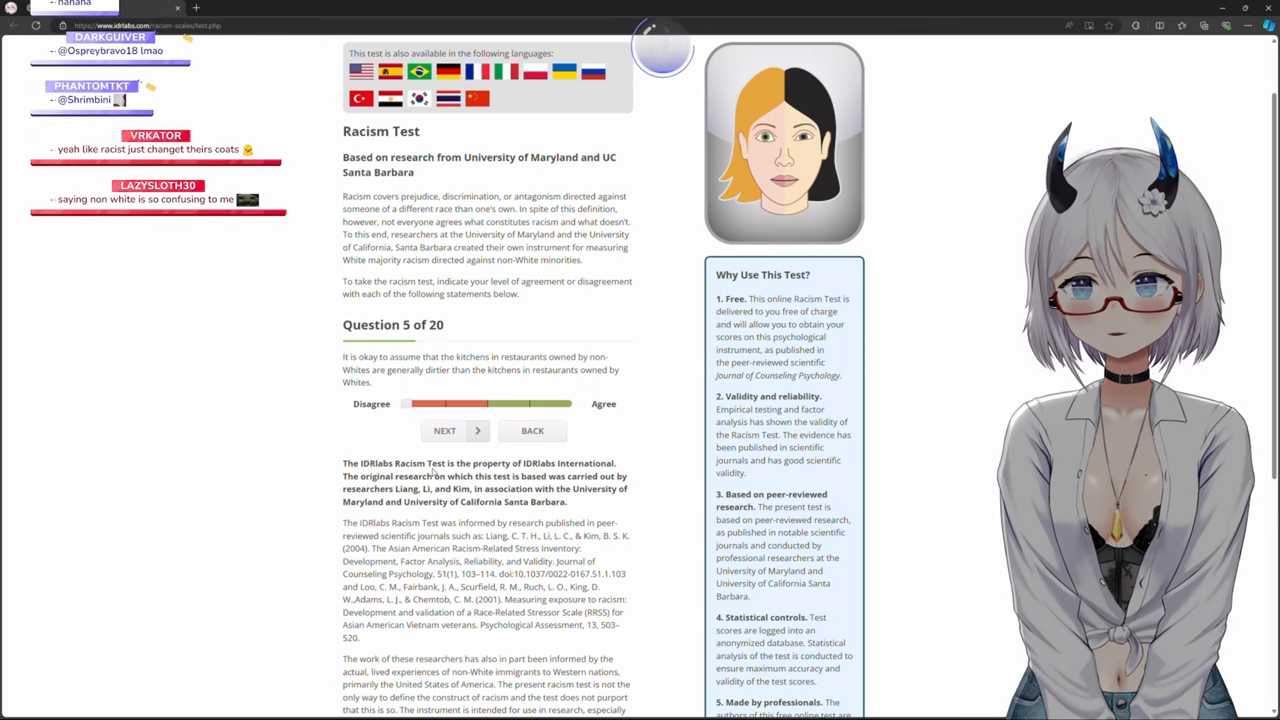
left_click(449, 430)
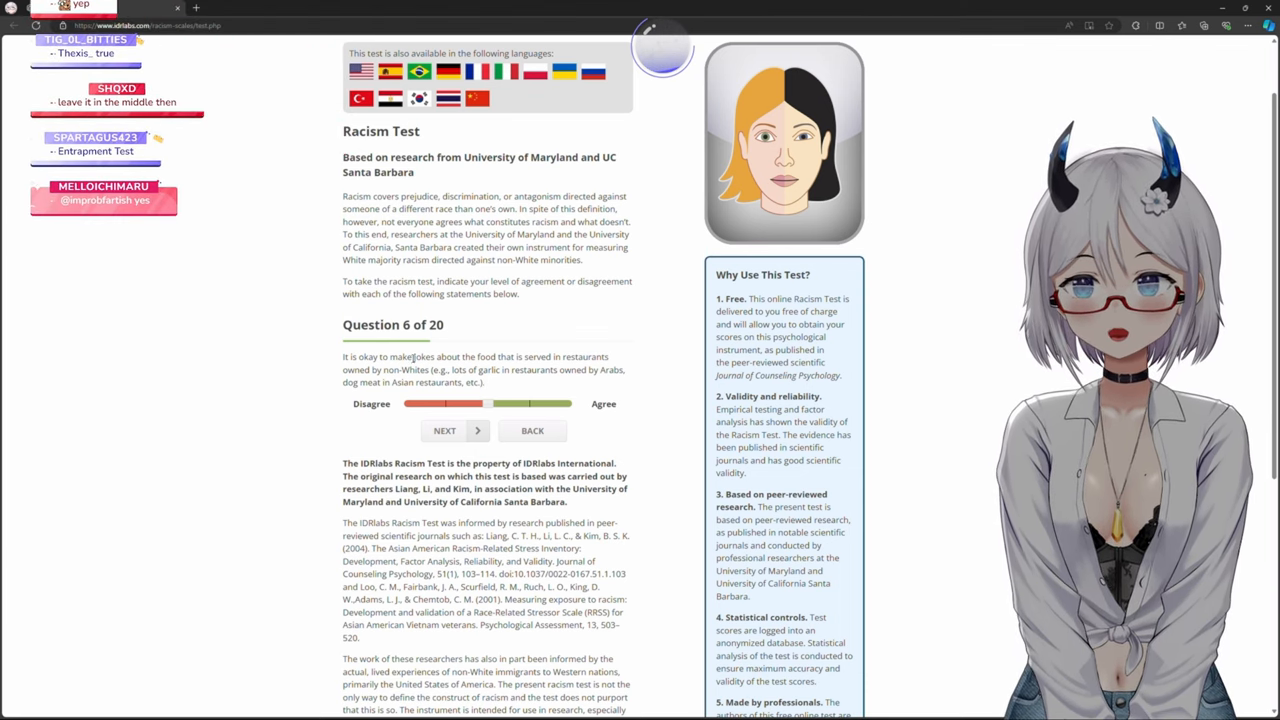
double_click(423, 356)
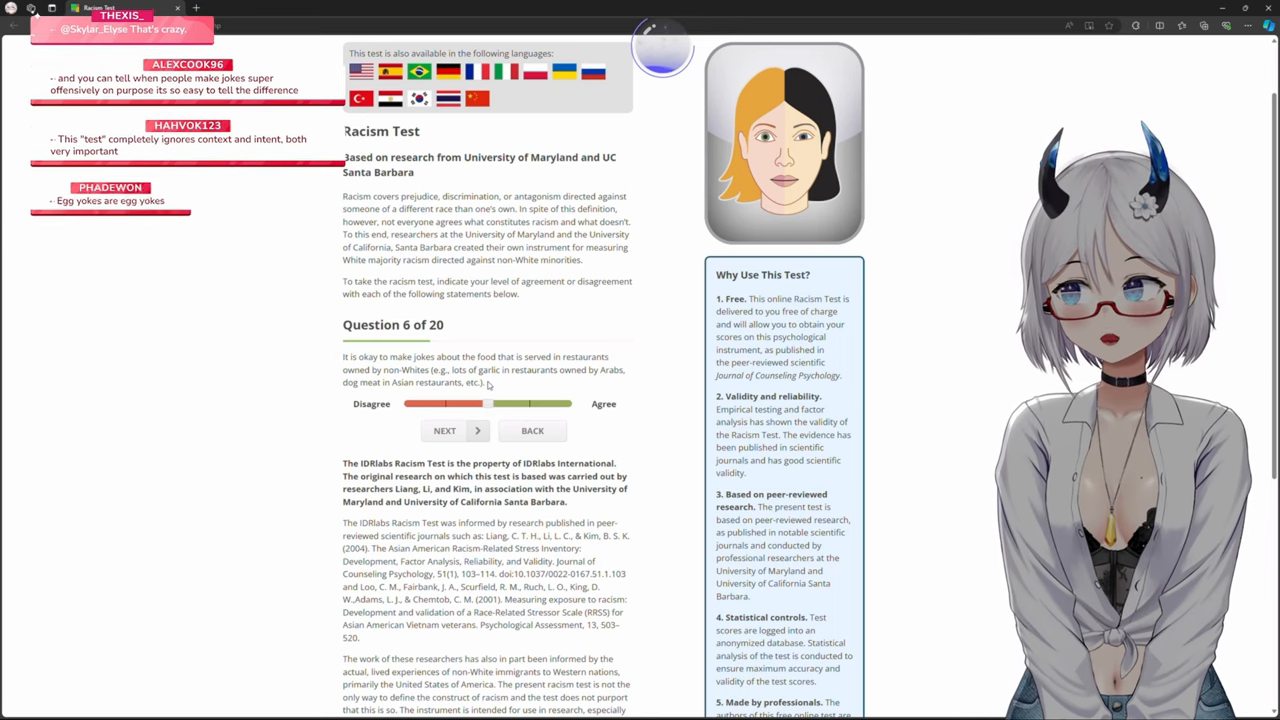
- Submit question 6, loading question 7 about minorities portrayed as bad at English
left_click(444, 430)
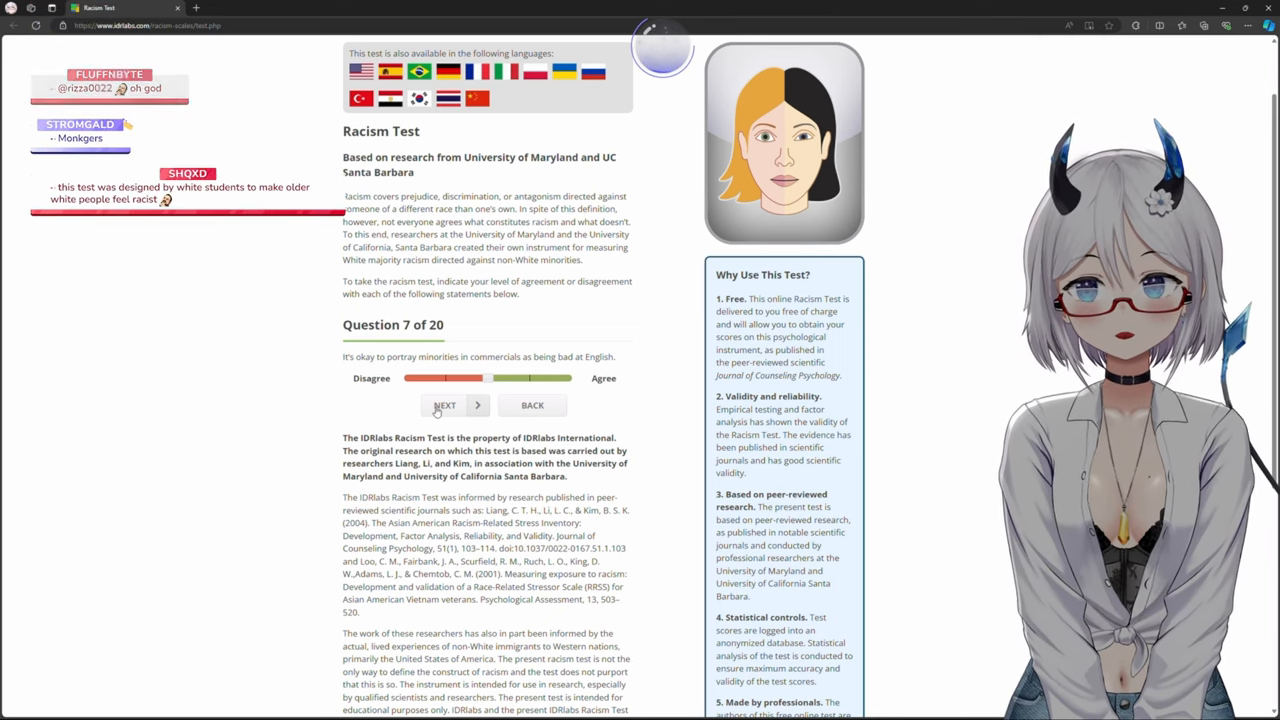
- Submit question 7 and adjust the slider on question 8 about friends' ethnicity
left_click(445, 405)
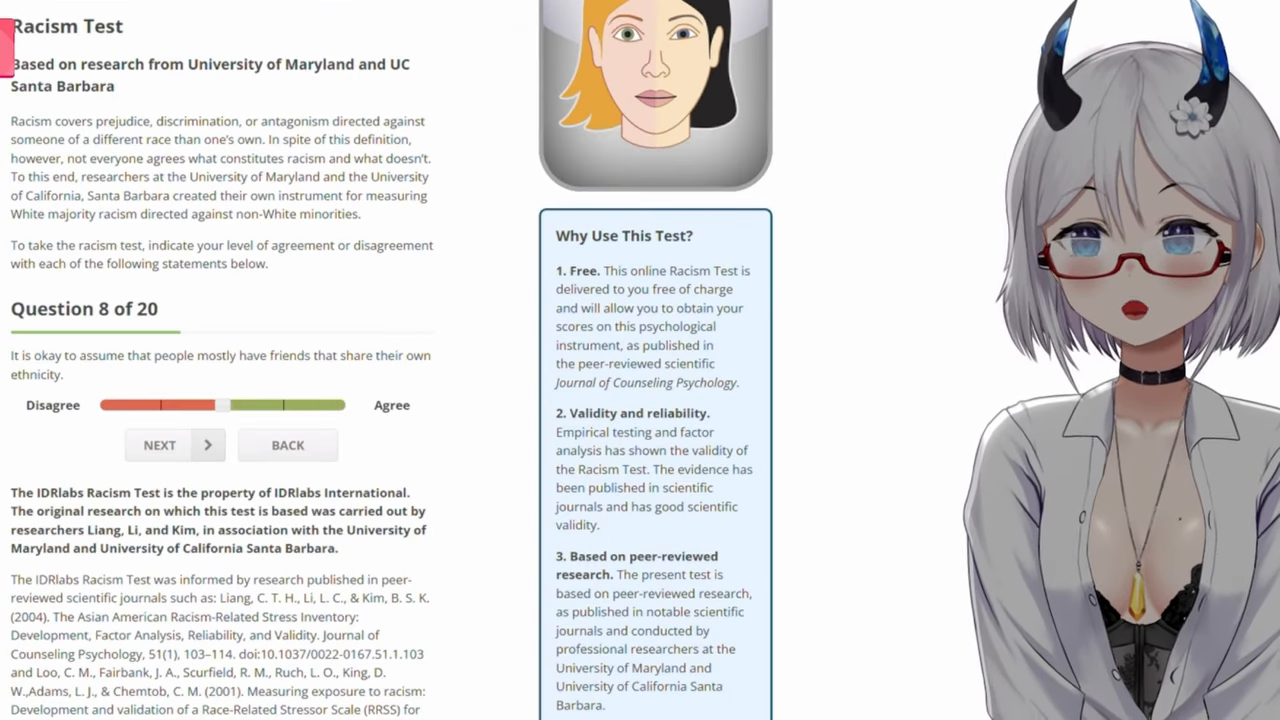
left_click_drag(11, 355, 140, 355)
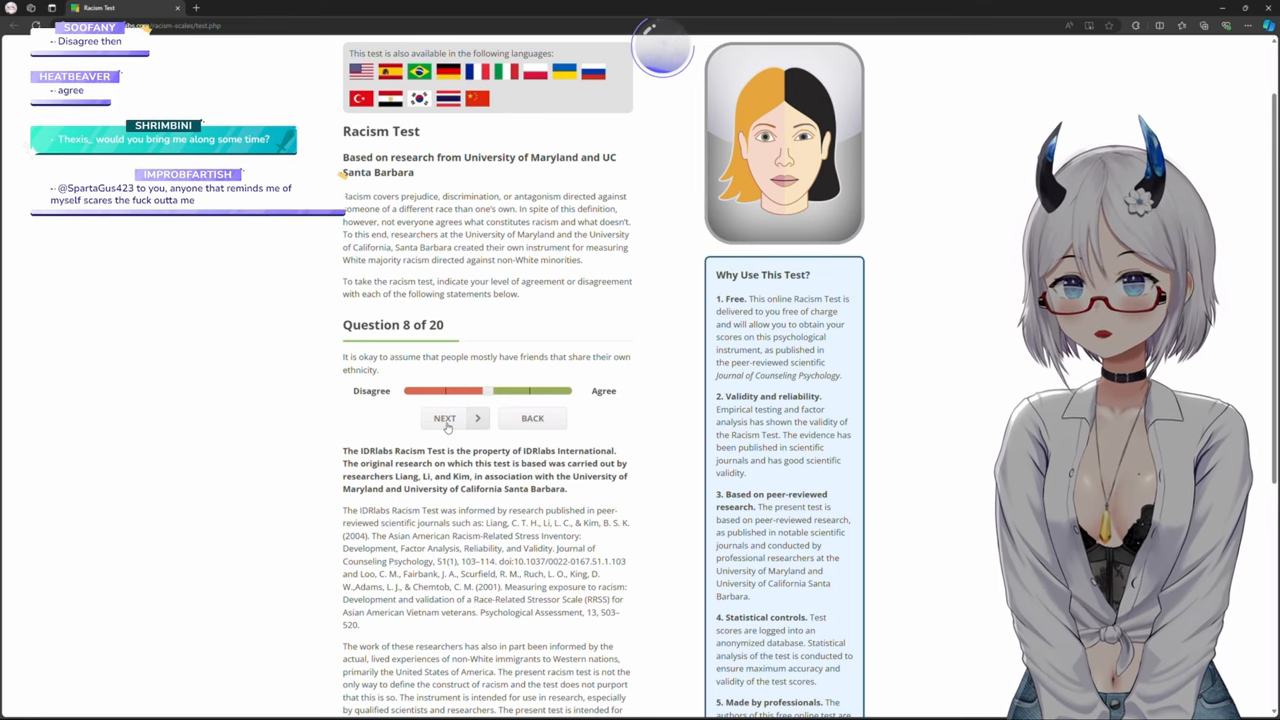
- Submit question 8, bringing up question 9 about non-White TV characters' accented English
left_click(444, 418)
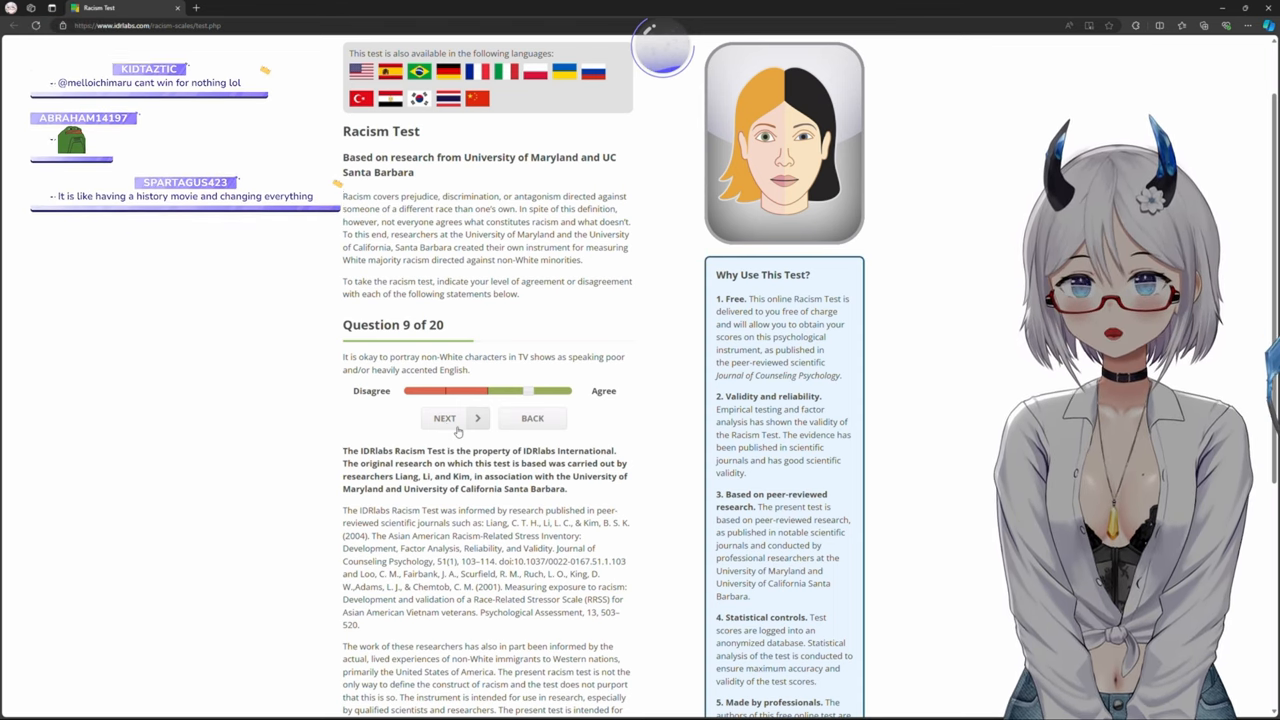
- Submit question 9 and set an answer on question 10 about where non-Whites are from
left_click(444, 418)
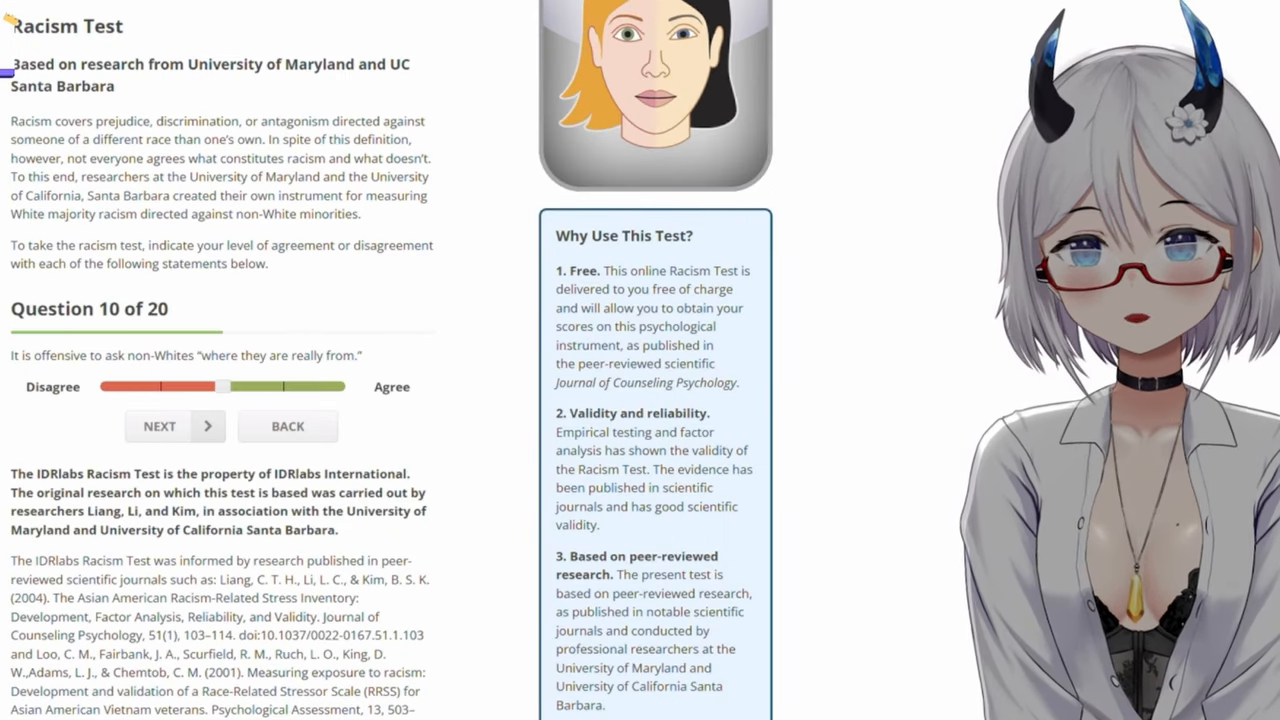
left_click(159, 426)
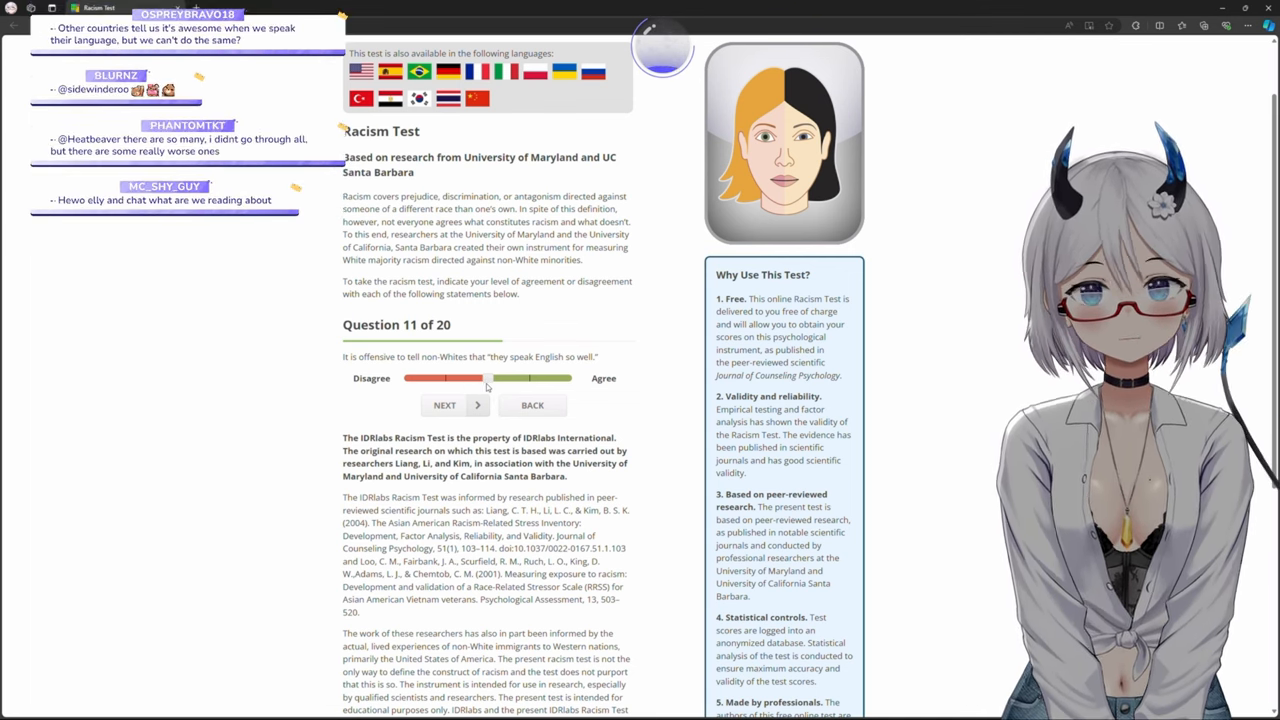
mouse_move(487, 388)
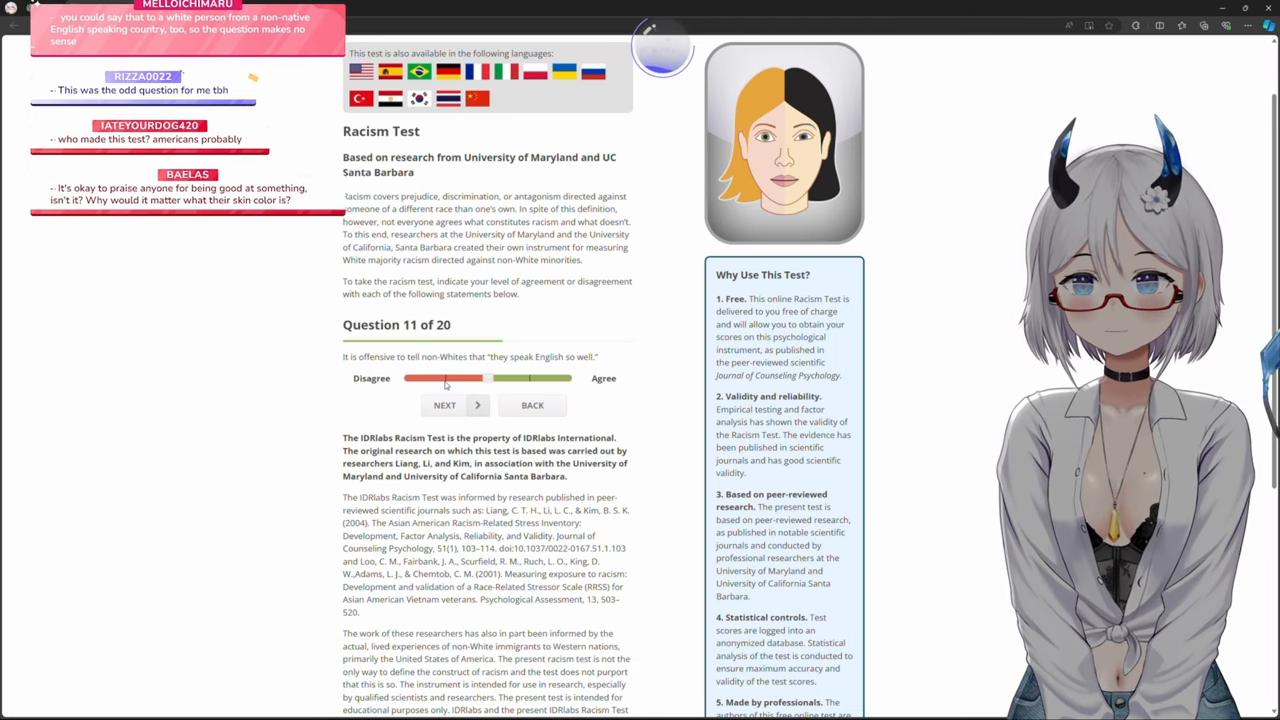
- Submit the mildly disagreeing question 11 answer, loading question 12 about racism being past
left_click(443, 405)
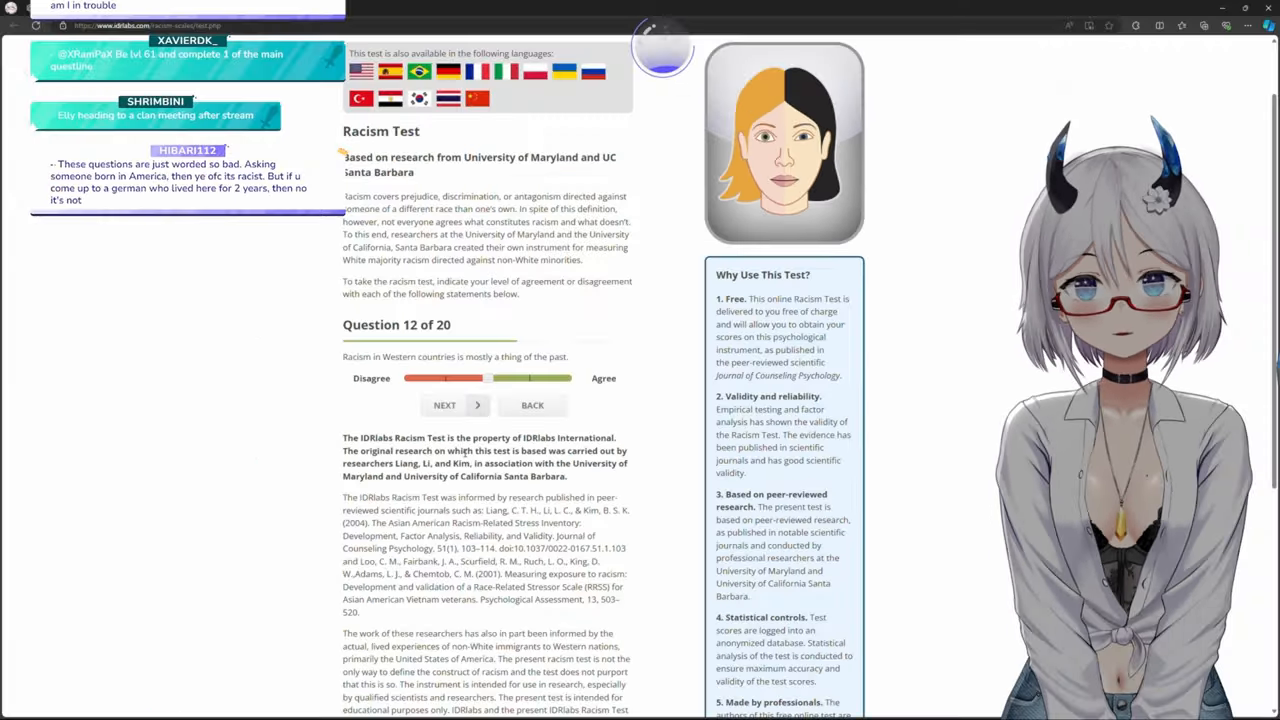
- Drag question 12's slider toward Agree and submit, reaching question 13 on racial stereotypes
left_click(445, 378)
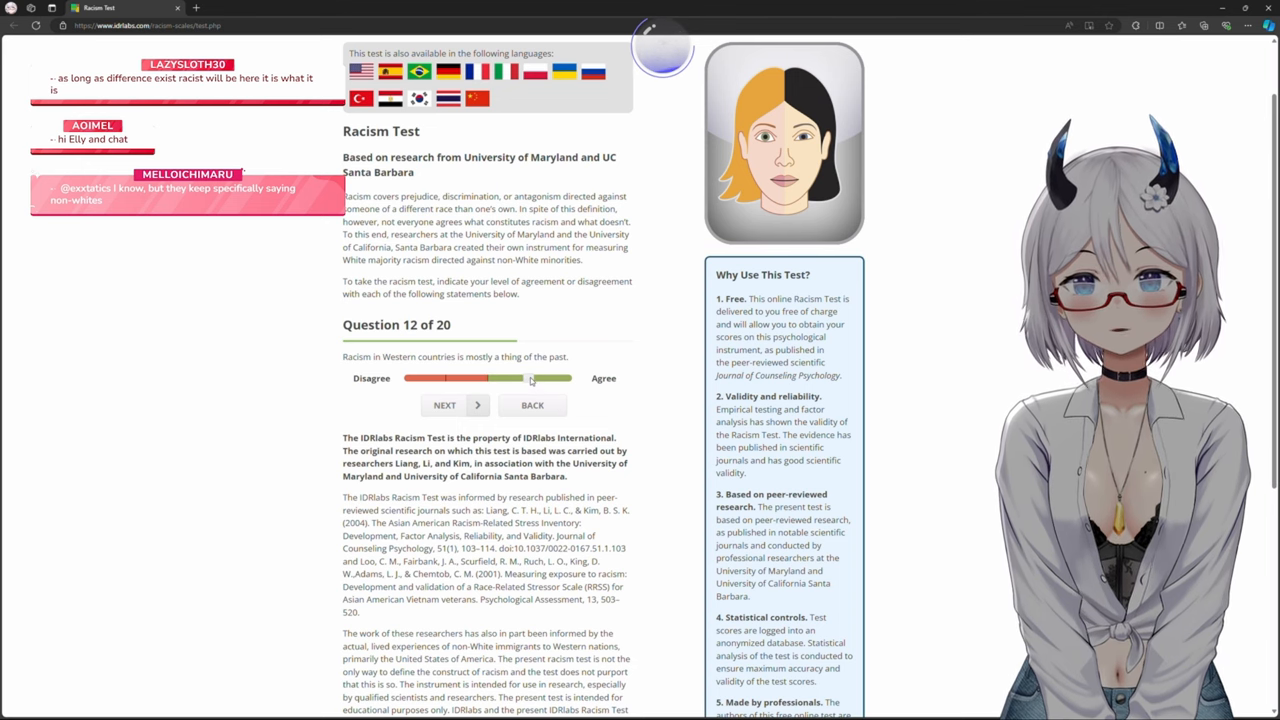
left_click_drag(530, 378, 485, 378)
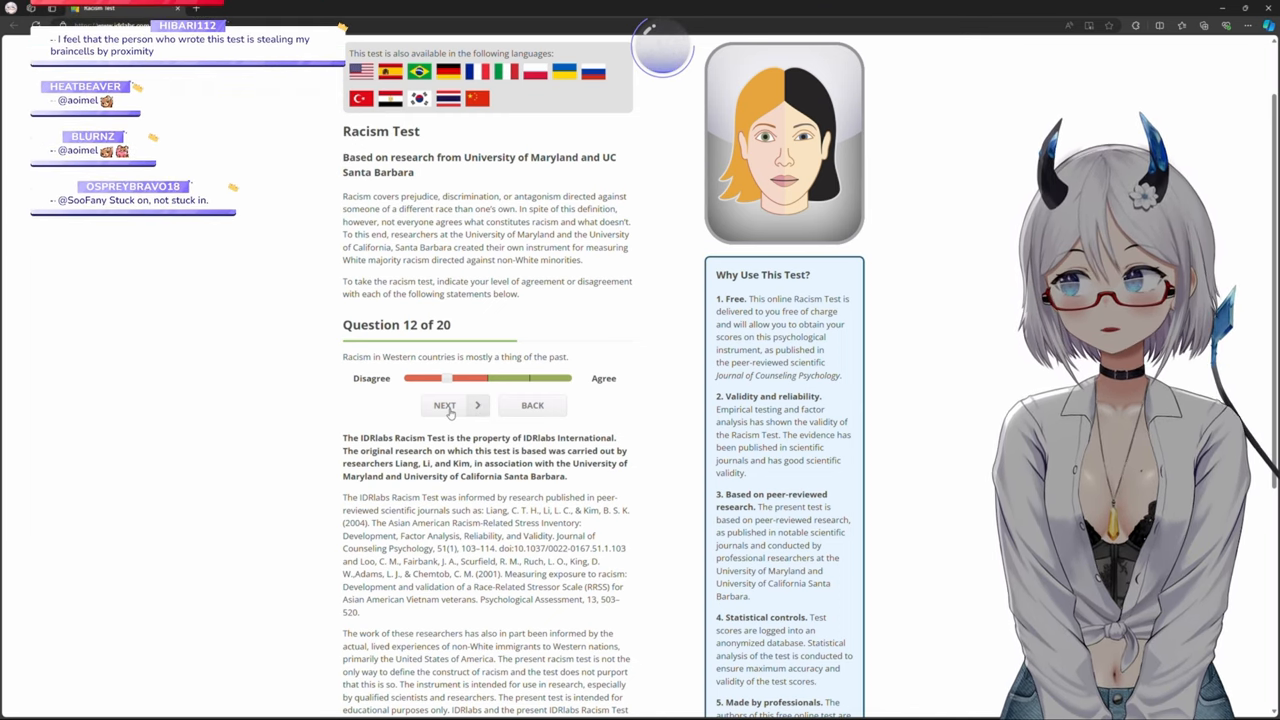
left_click(444, 405)
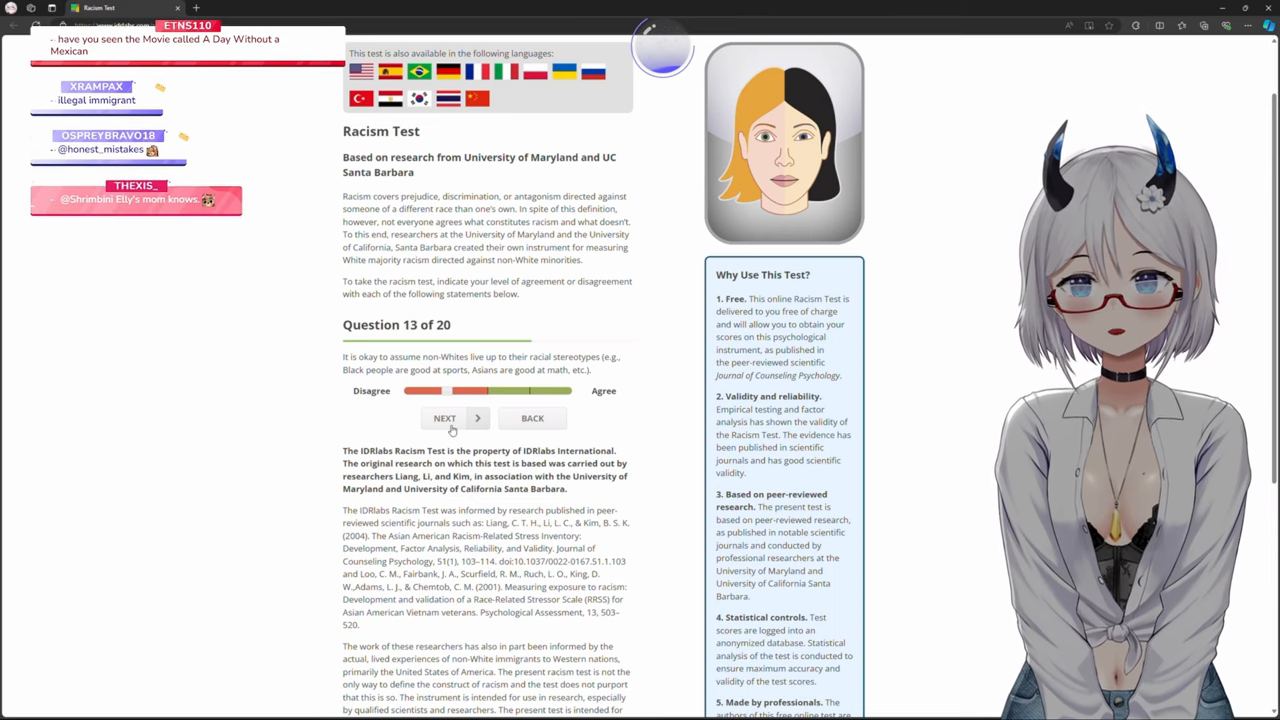
- Submit a disagreeing answer to question 13 on racial stereotypes, bringing up question 14
left_click(444, 418)
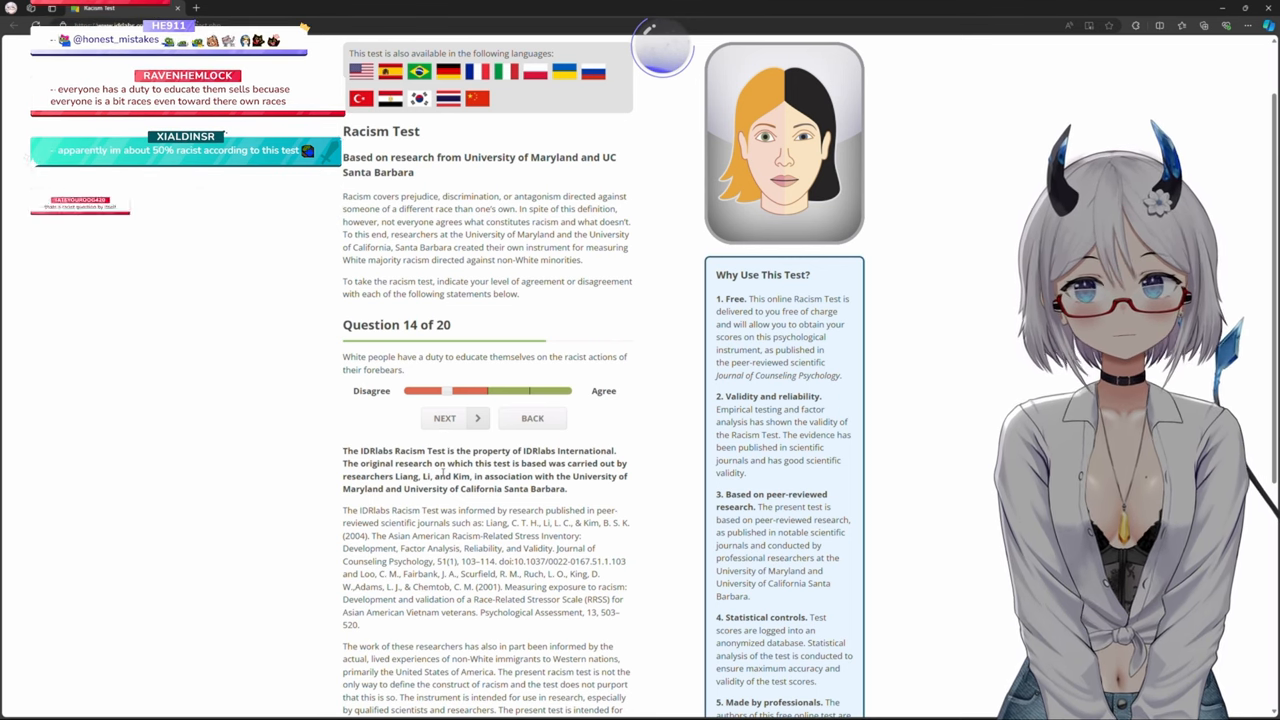
- Submit answers to questions 14 and 15, reaching question 16 on immigration restrictions
left_click(450, 418)
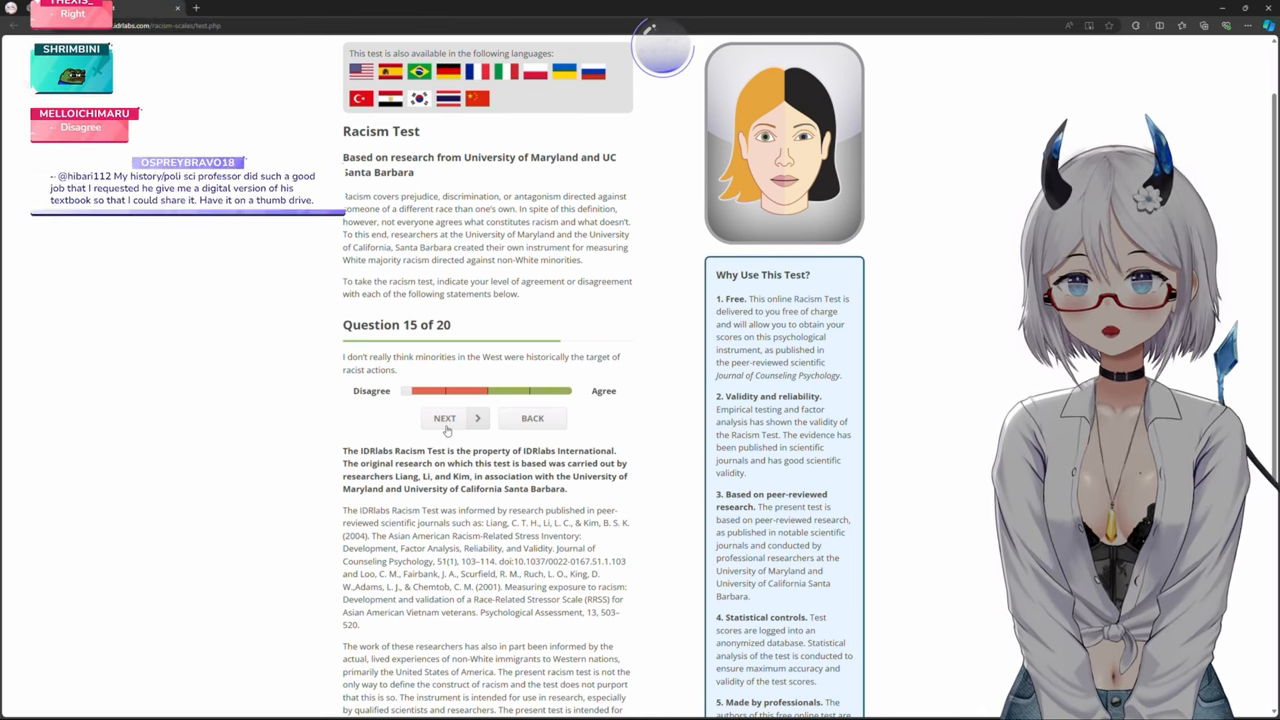
left_click(444, 418)
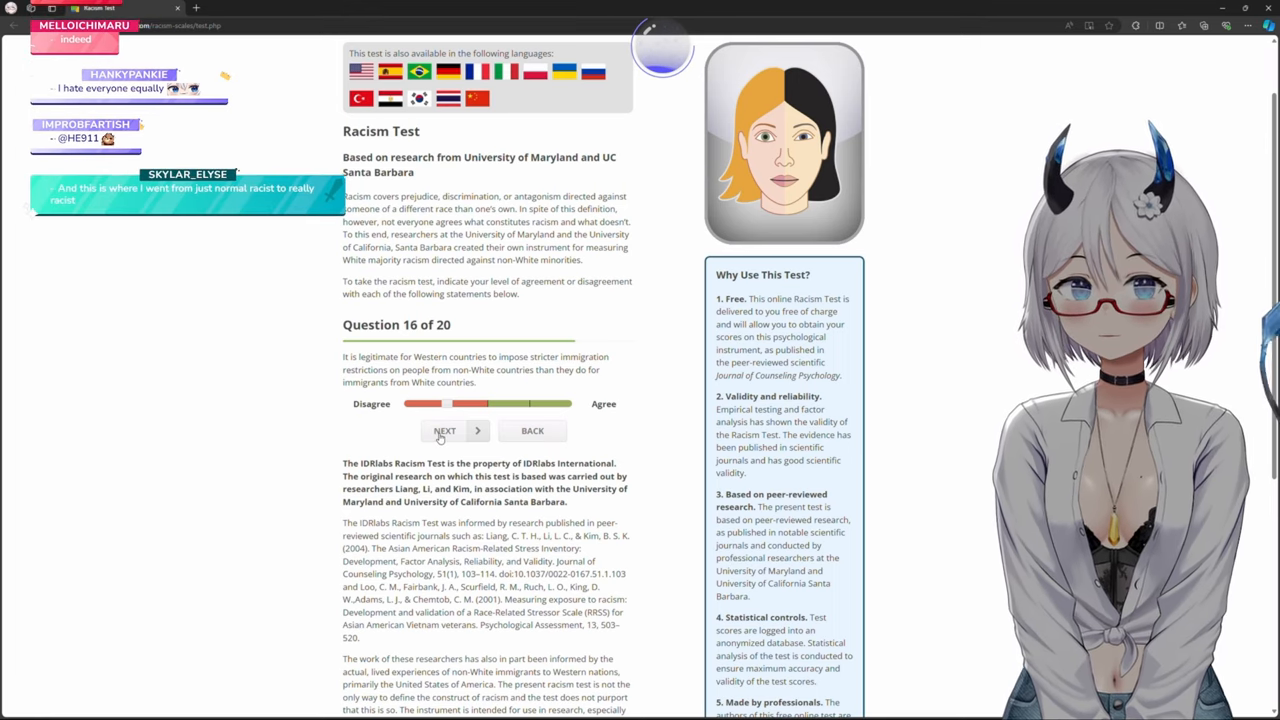
- Submit a disagree-leaning answer to question 16 on immigration, reaching question 17
left_click(444, 430)
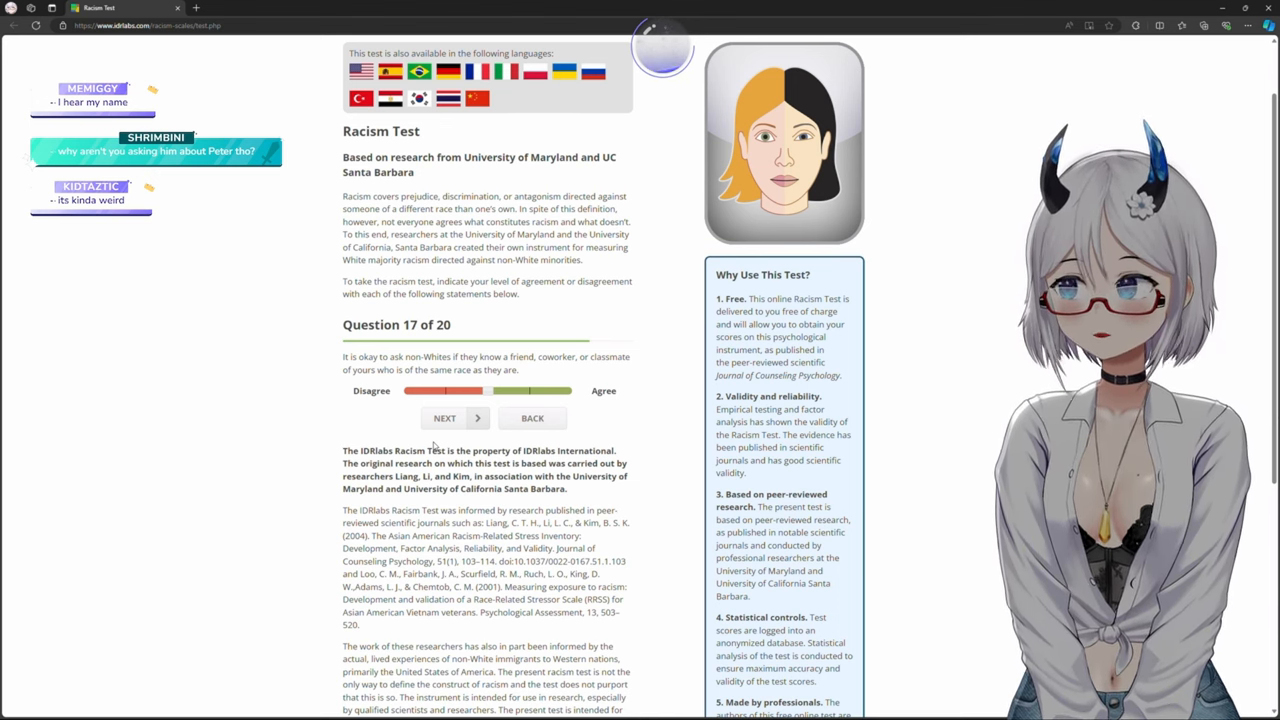
- Submit a neutral answer to question 17 on same-race acquaintances, reaching question 18
left_click(444, 418)
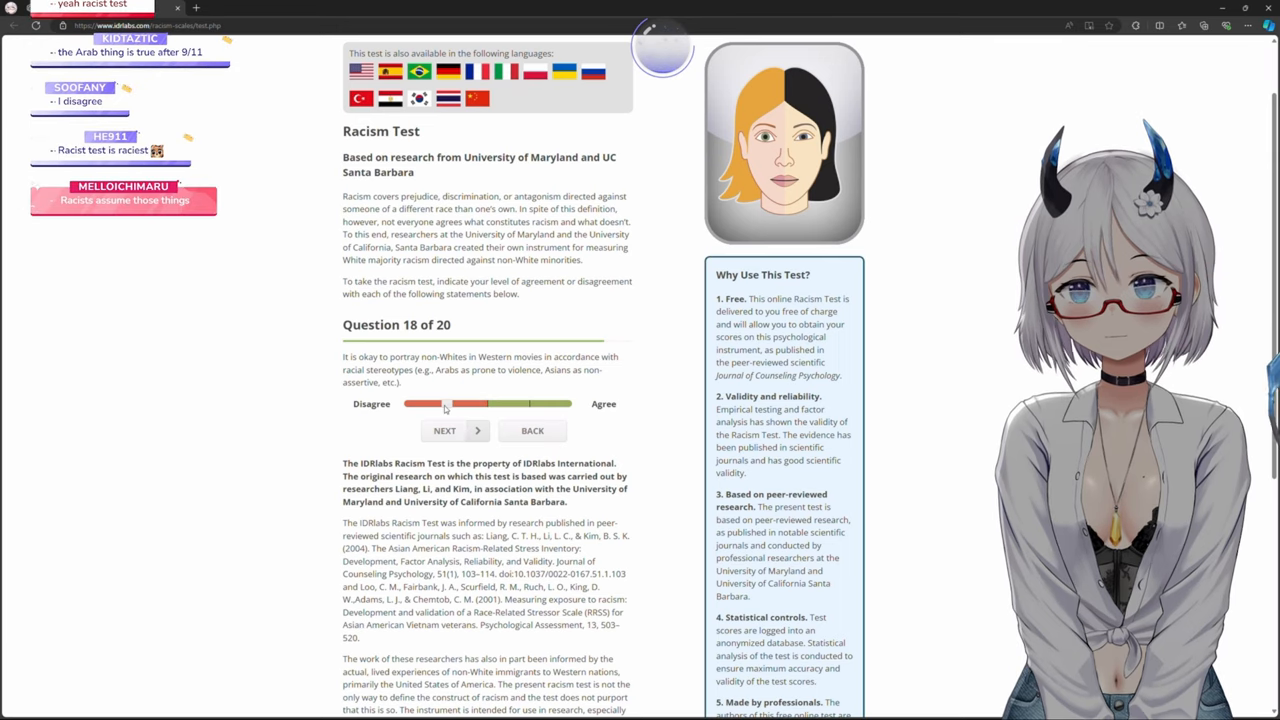
- Submit mild disagreement for question 18, bringing up question 19 on history books
left_click(444, 430)
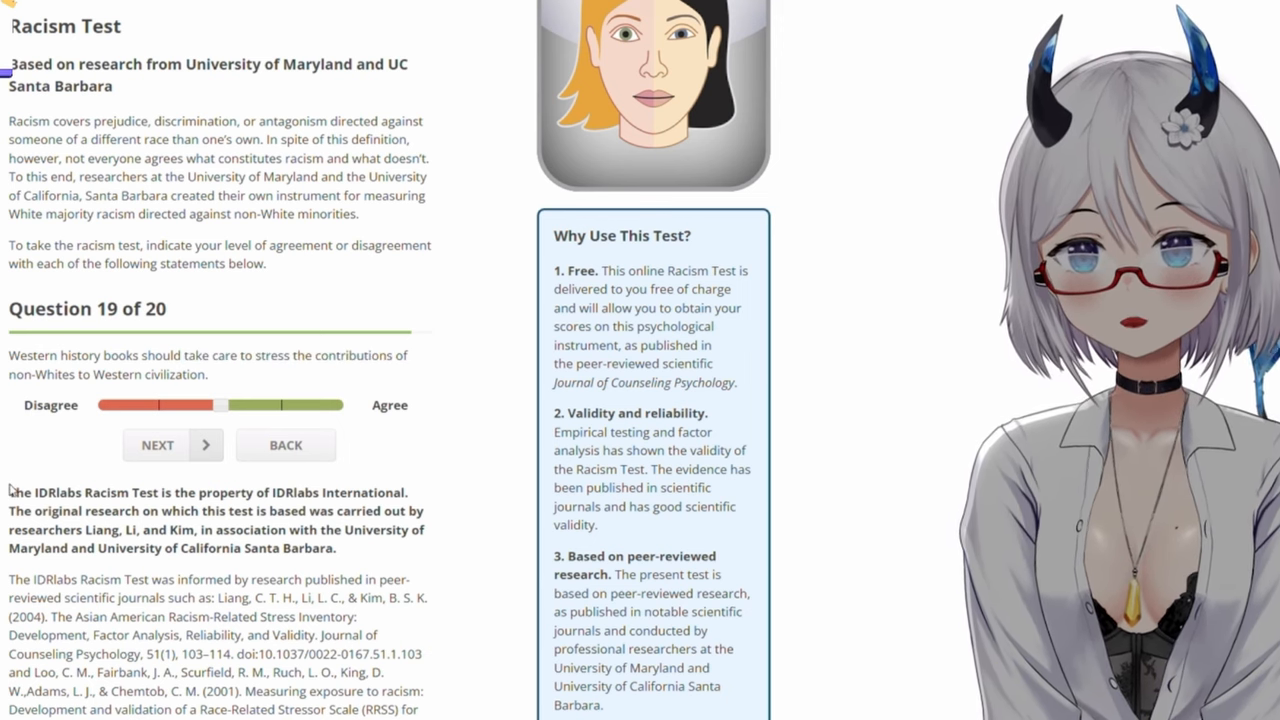
left_click(172, 444)
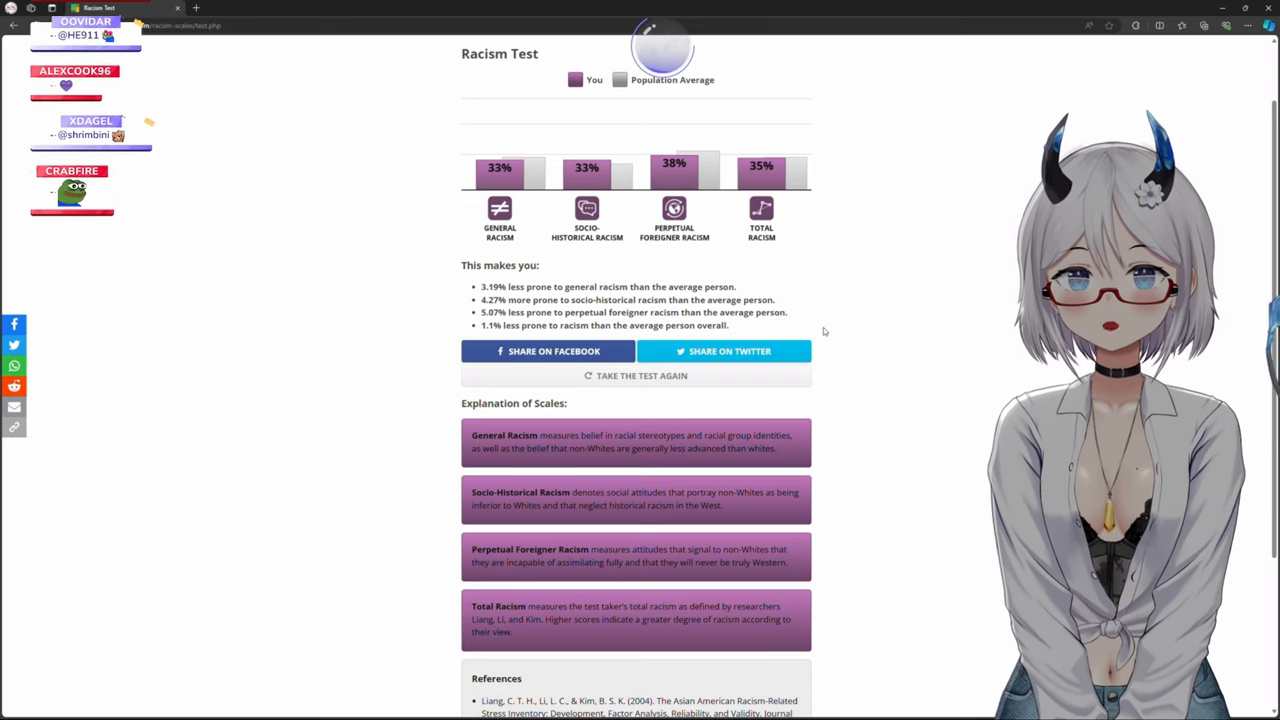
scroll("down", 3)
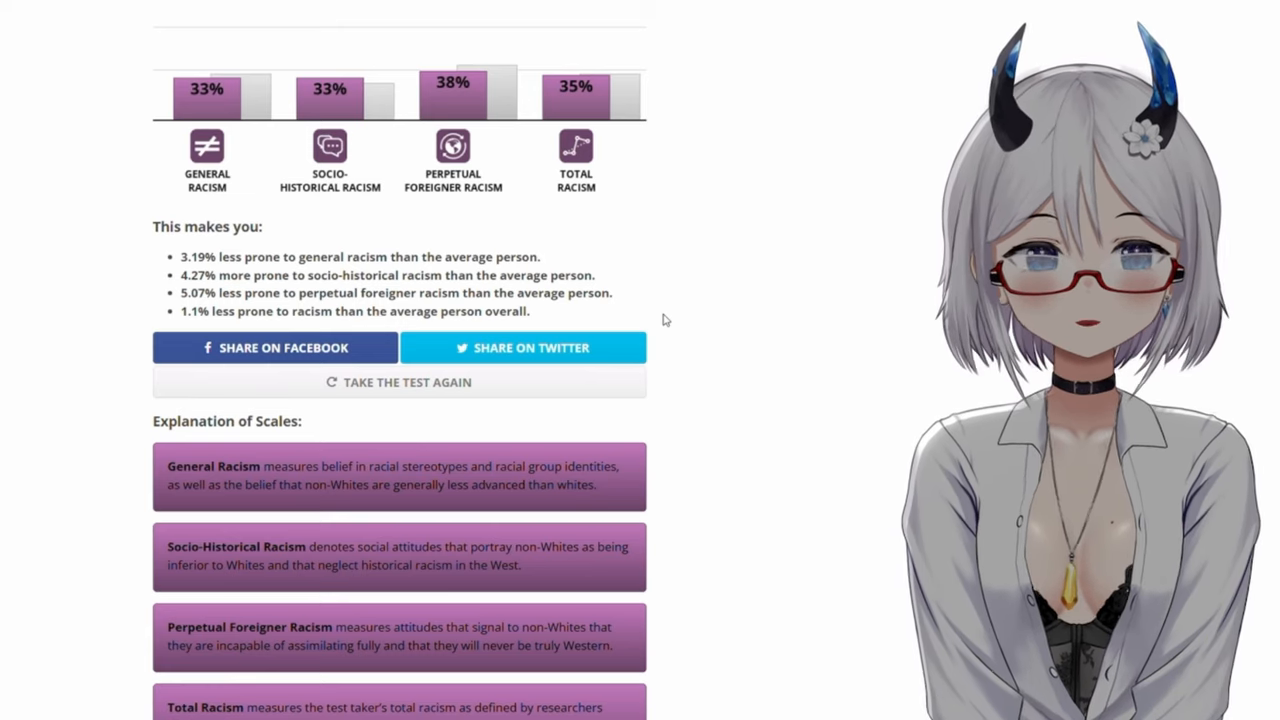